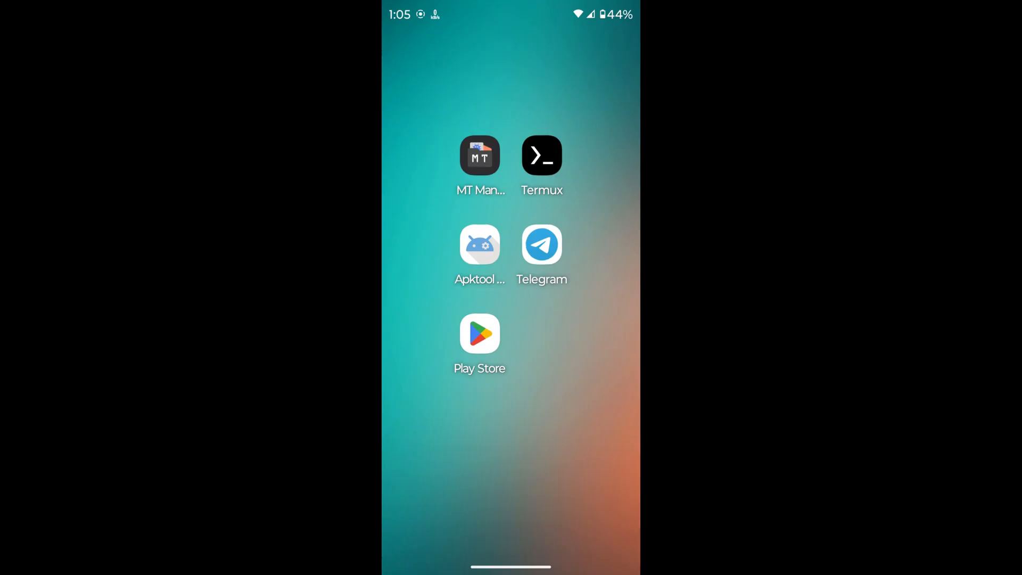
In Telegram, view the Premium offer and toggle Show 18+ Content in chat settings.
{"action": "left_click", "coordinate": [542, 245]}
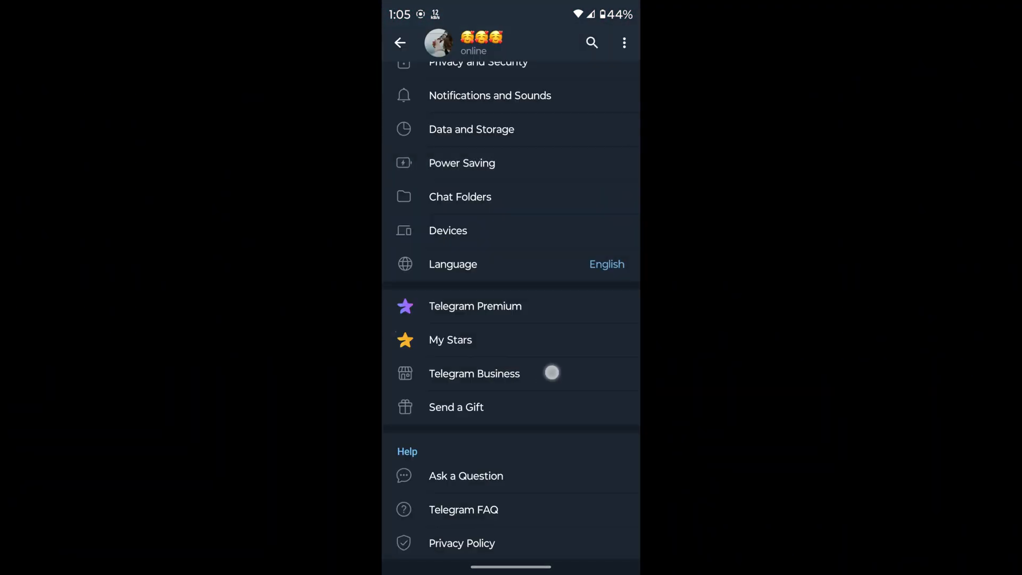
{"action": "left_click", "coordinate": [475, 306]}
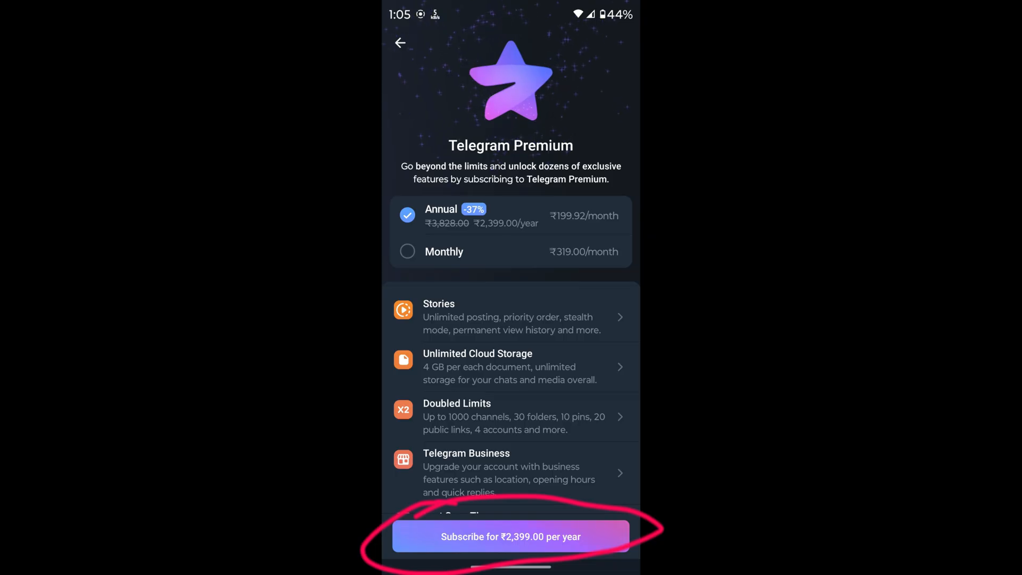
{"action": "left_click", "coordinate": [399, 42]}
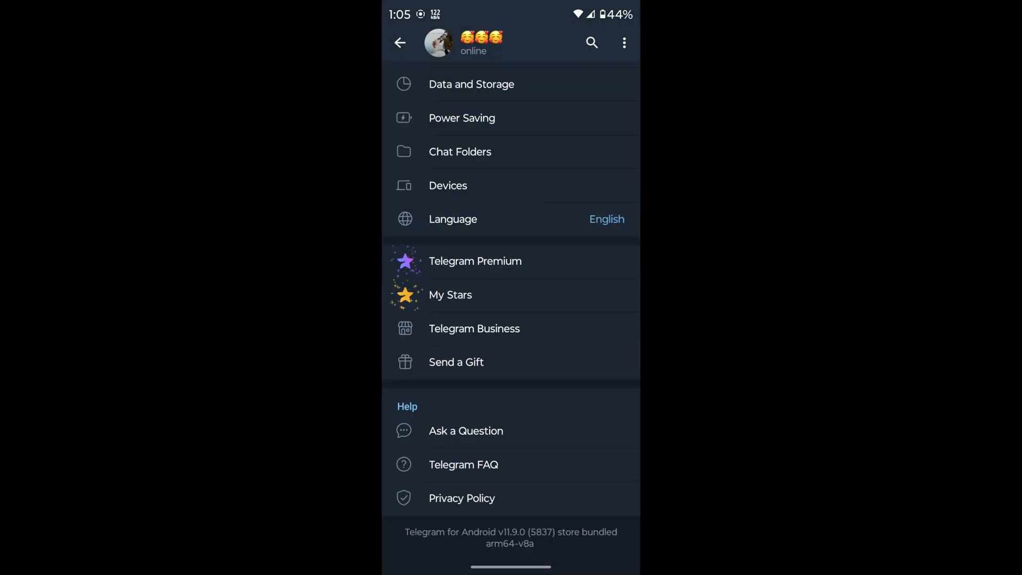
{"action": "scroll", "scroll_direction": "down", "scroll_amount": 3}
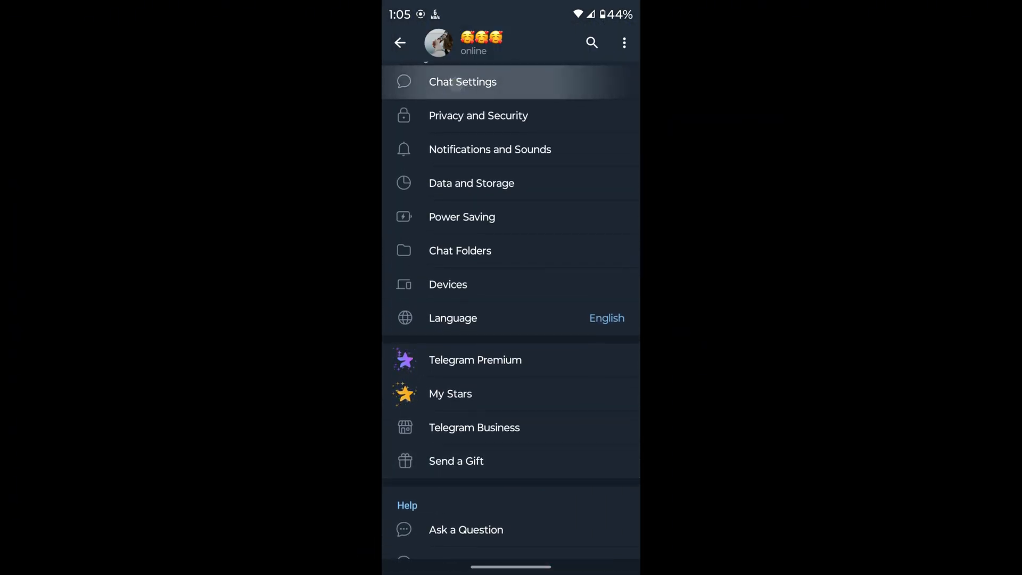
{"action": "left_click", "coordinate": [463, 82]}
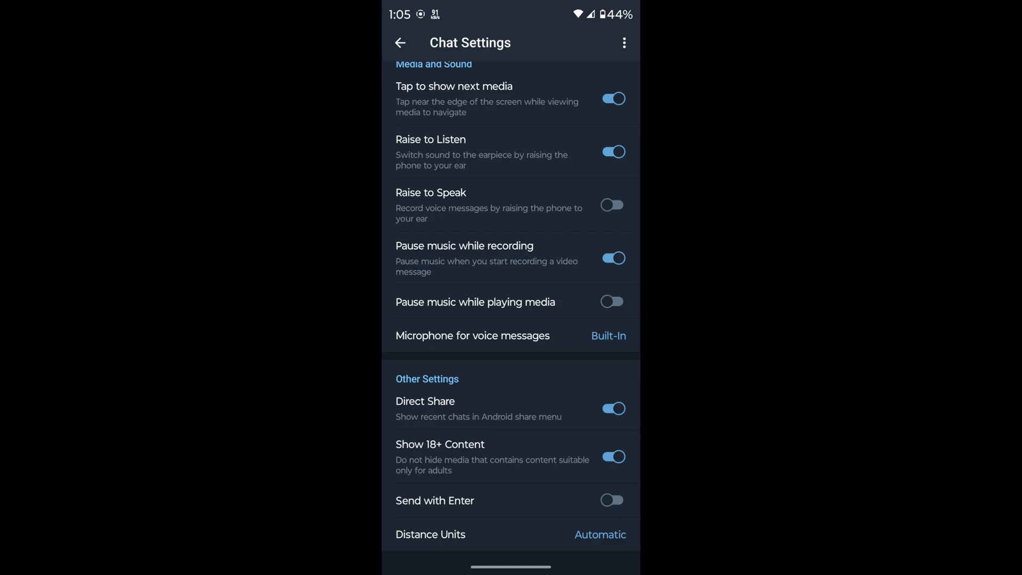
{"action": "left_click", "coordinate": [609, 456]}
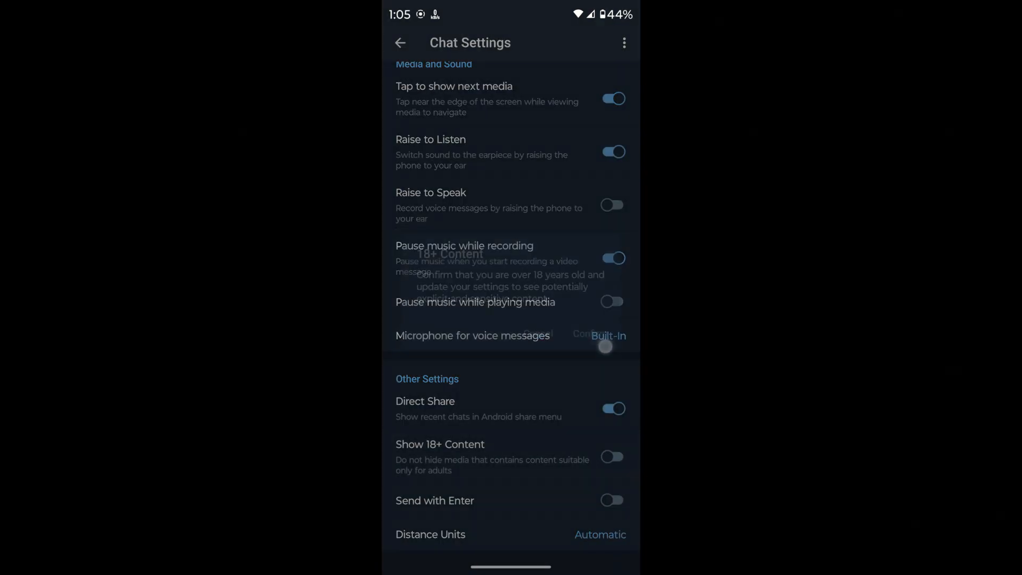
{"action": "left_click", "coordinate": [400, 42]}
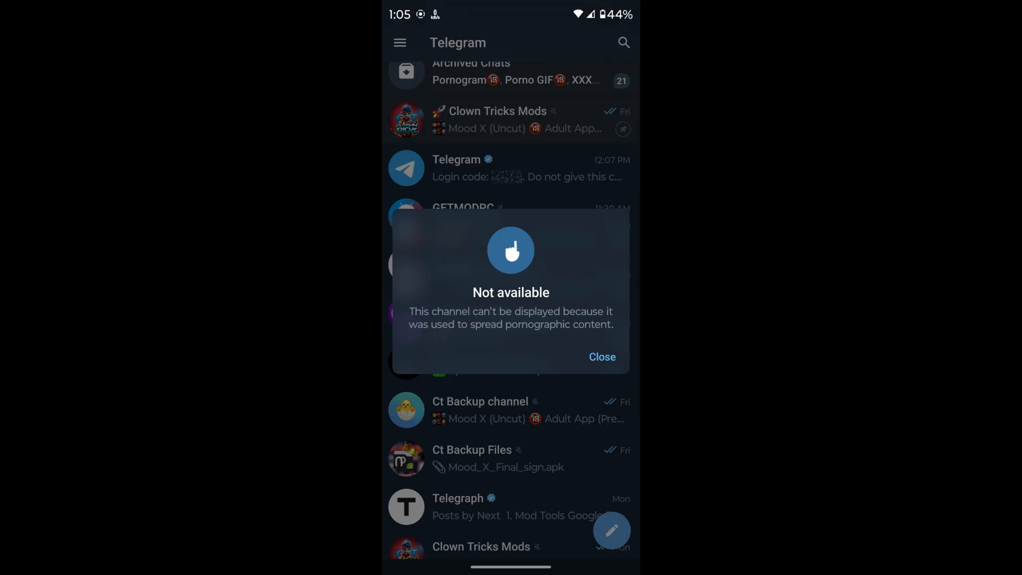
{"action": "left_click", "coordinate": [601, 357]}
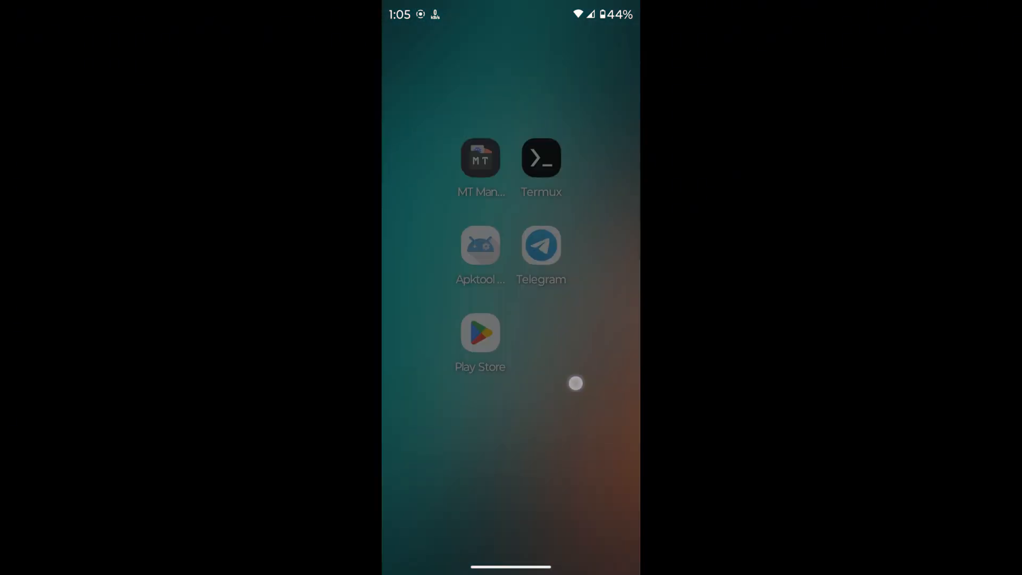
Try AntiSplit M's installed-app picker, searching 'te', then cancel it.
{"action": "left_click", "coordinate": [480, 244]}
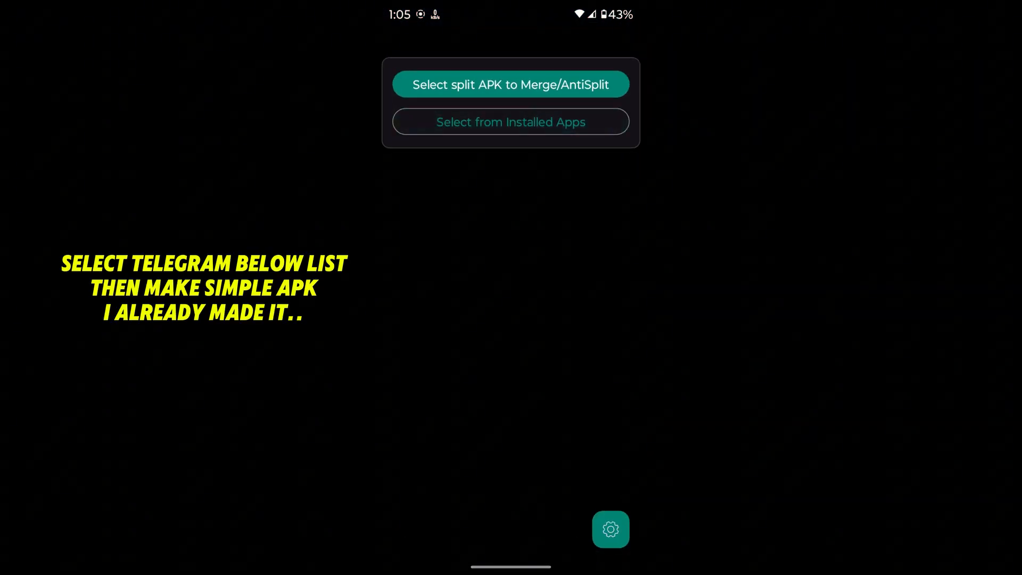
{"action": "left_click", "coordinate": [510, 122]}
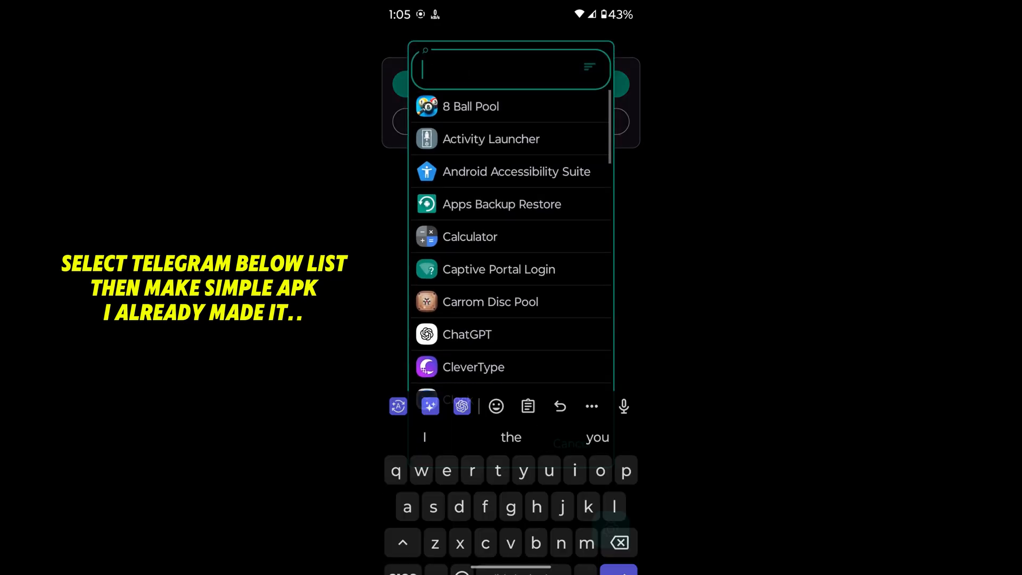
{"action": "type", "text": "te"}
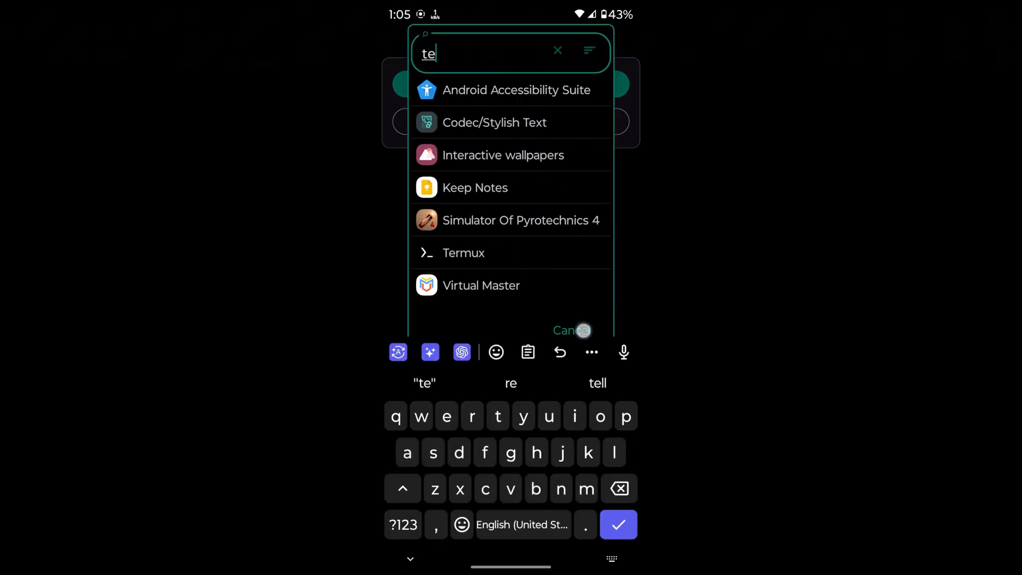
{"action": "left_click", "coordinate": [570, 330]}
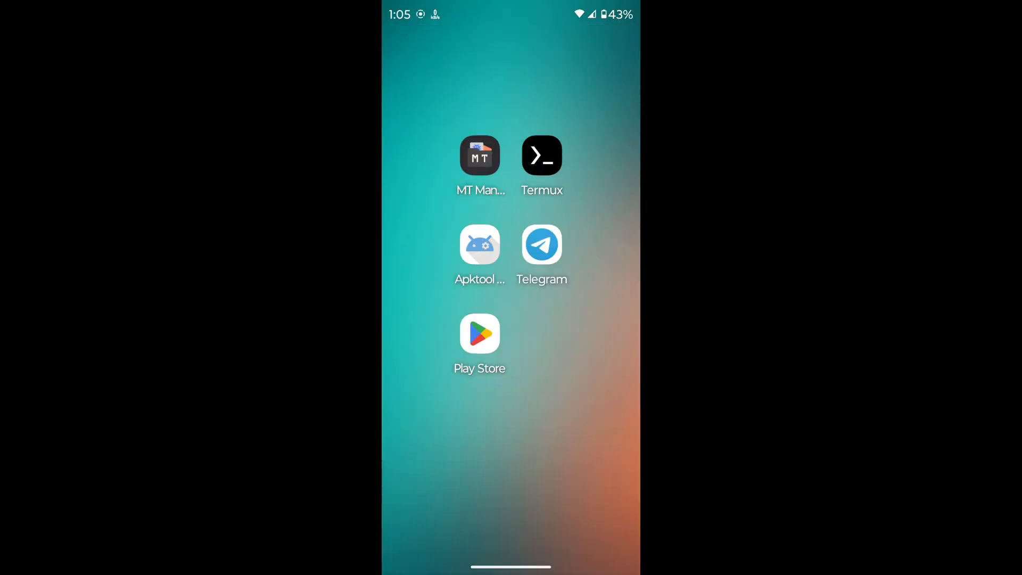
In MT Manager, remove signature verification from the Telegram APK and return home.
{"action": "left_click", "coordinate": [480, 155]}
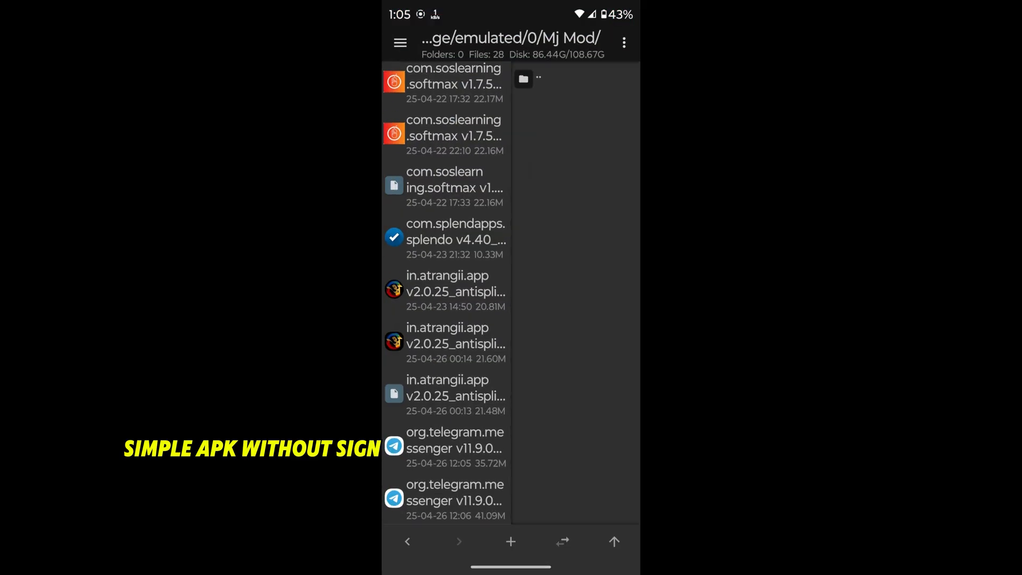
{"action": "left_click", "coordinate": [455, 448]}
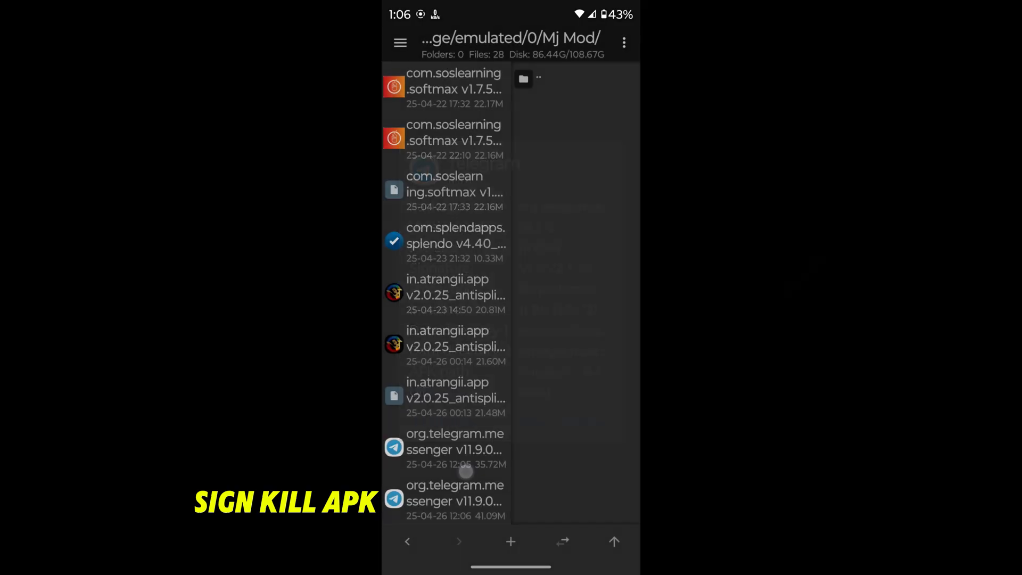
{"action": "left_click", "coordinate": [623, 41]}
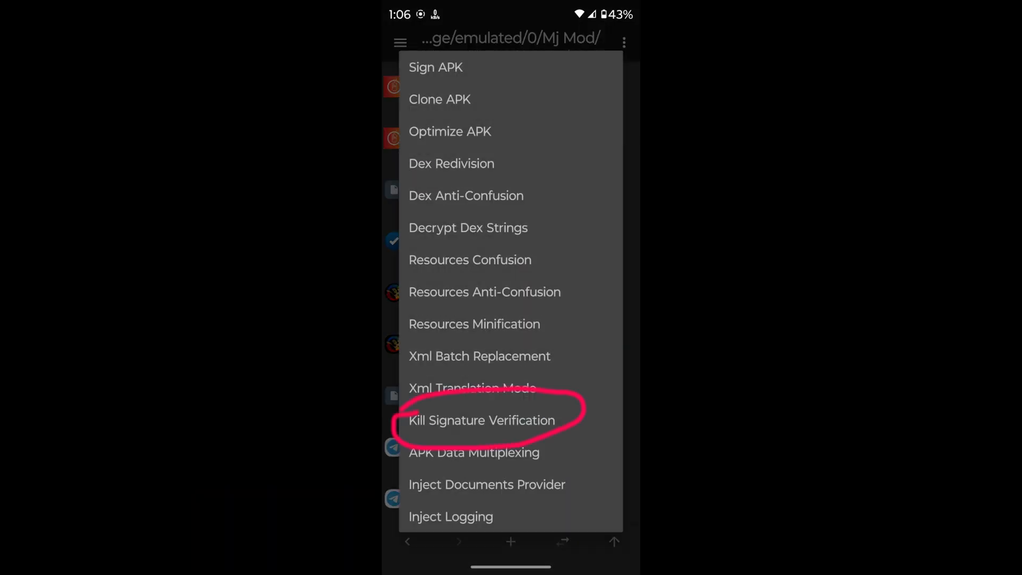
{"action": "left_click", "coordinate": [481, 420]}
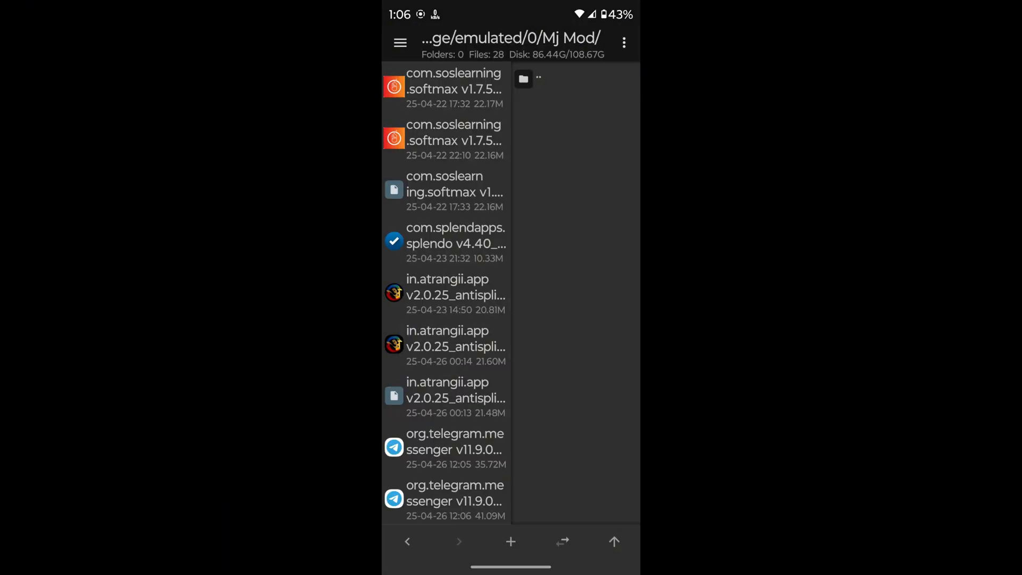
{"action": "left_click", "coordinate": [454, 500]}
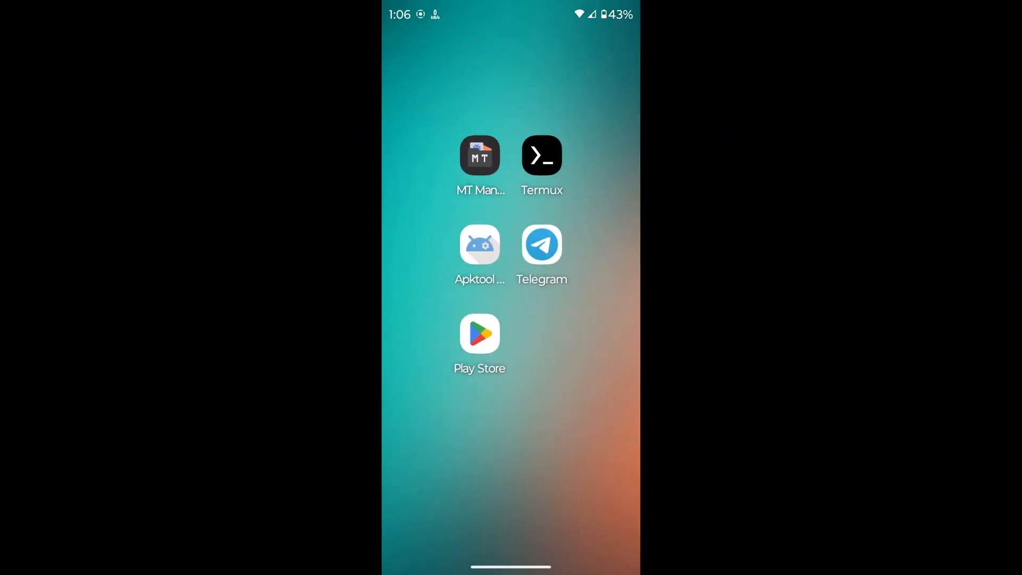
In Apktool M, find Telegram among applications ('tele') and decompile it with all dex files.
{"action": "left_click", "coordinate": [479, 244]}
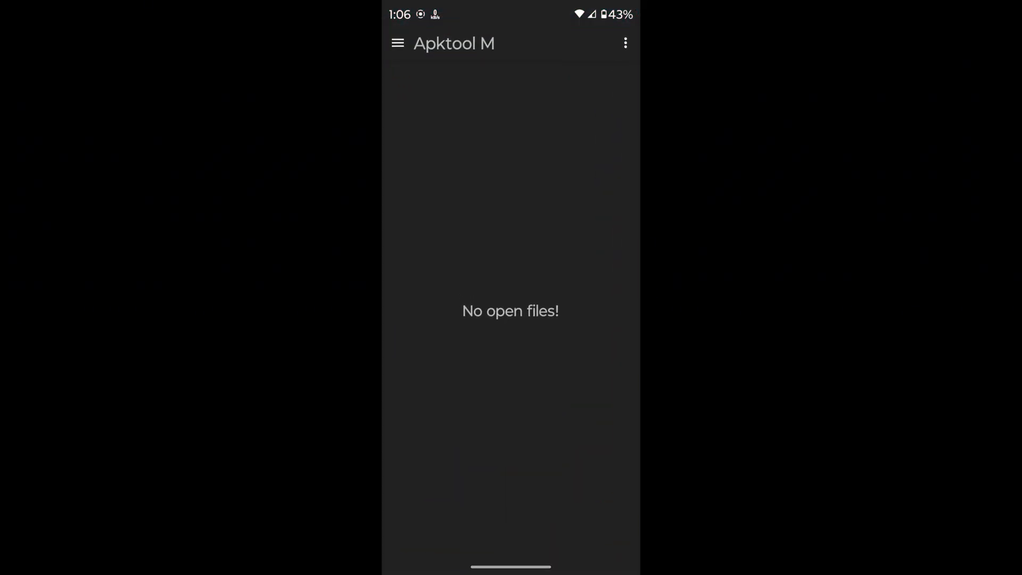
{"action": "left_click", "coordinate": [397, 42]}
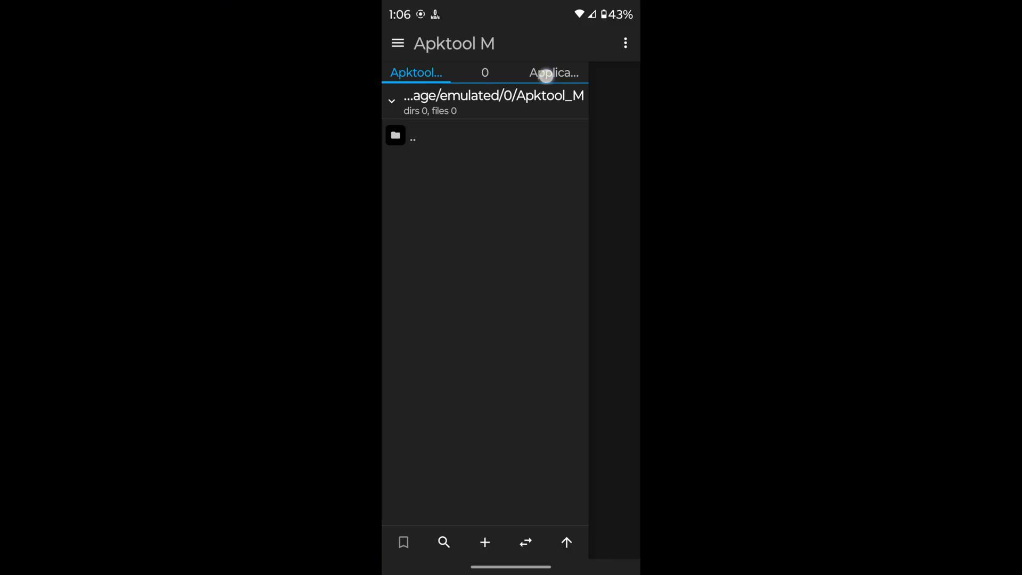
{"action": "left_click", "coordinate": [554, 73]}
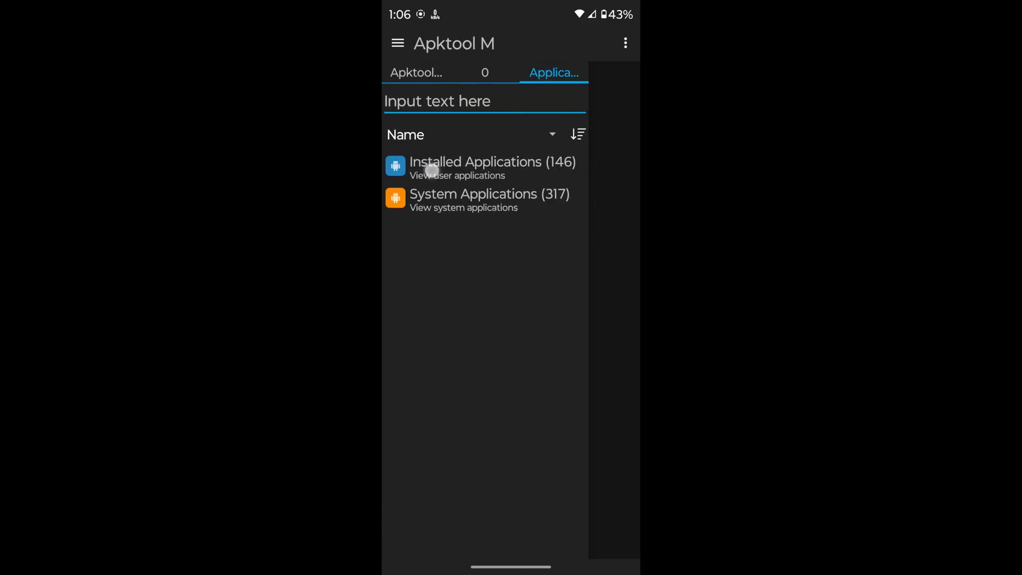
{"action": "type", "text": "tele"}
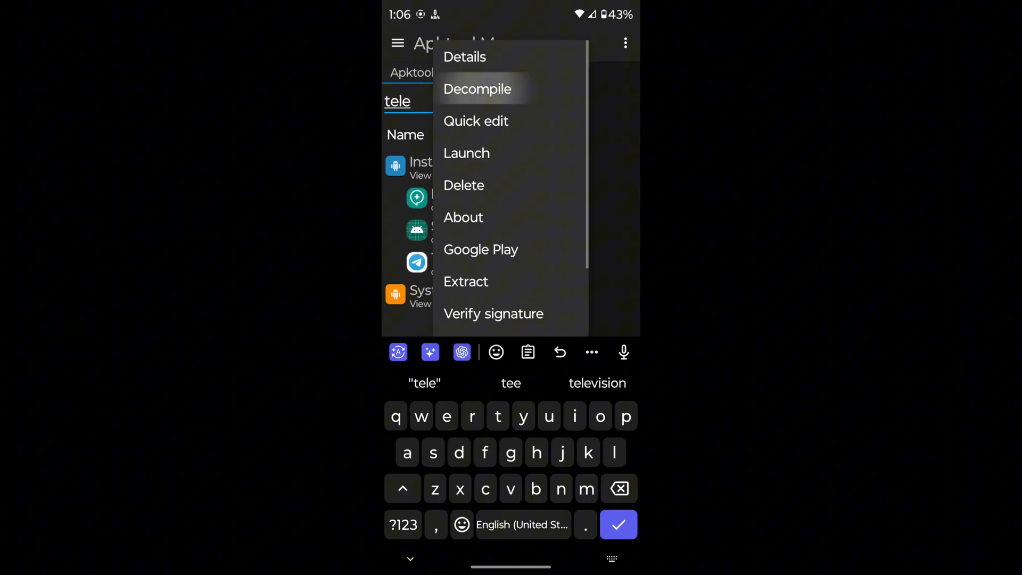
{"action": "left_click", "coordinate": [477, 89]}
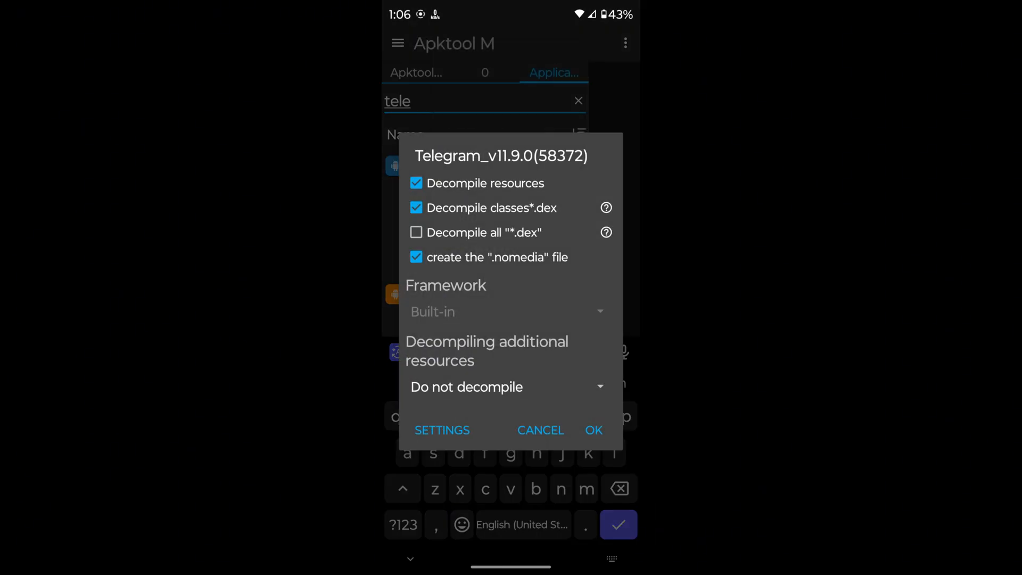
{"action": "left_click", "coordinate": [417, 233]}
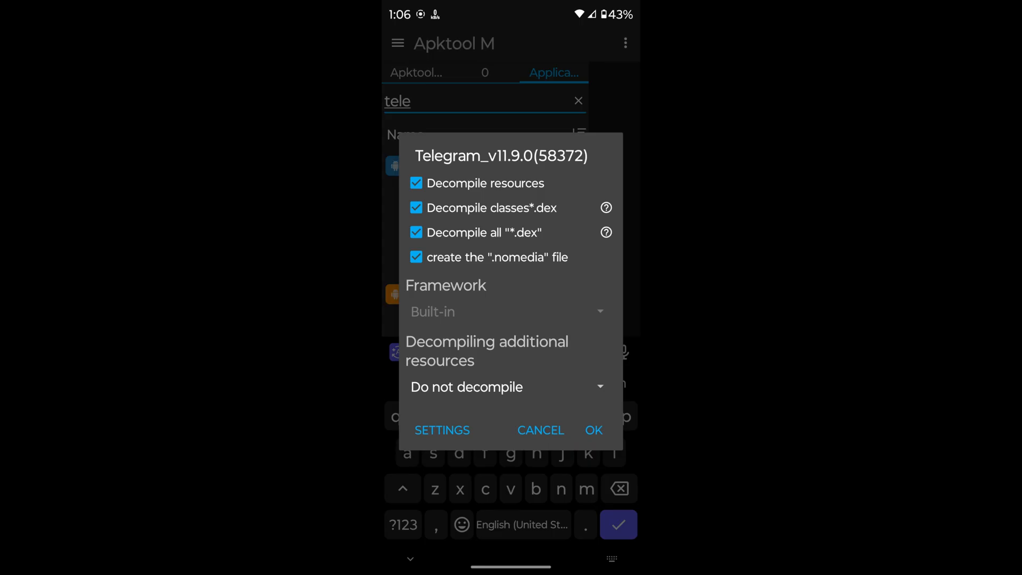
{"action": "left_click", "coordinate": [593, 429]}
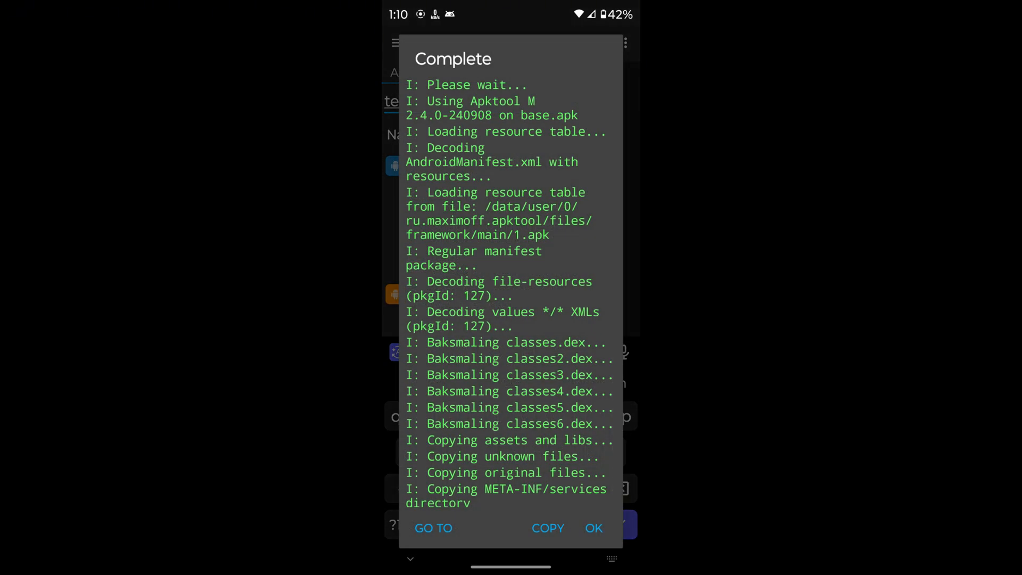
Go to the decompiled Telegram project folder and scroll through its smali folders and manifest files.
{"action": "left_click", "coordinate": [593, 528]}
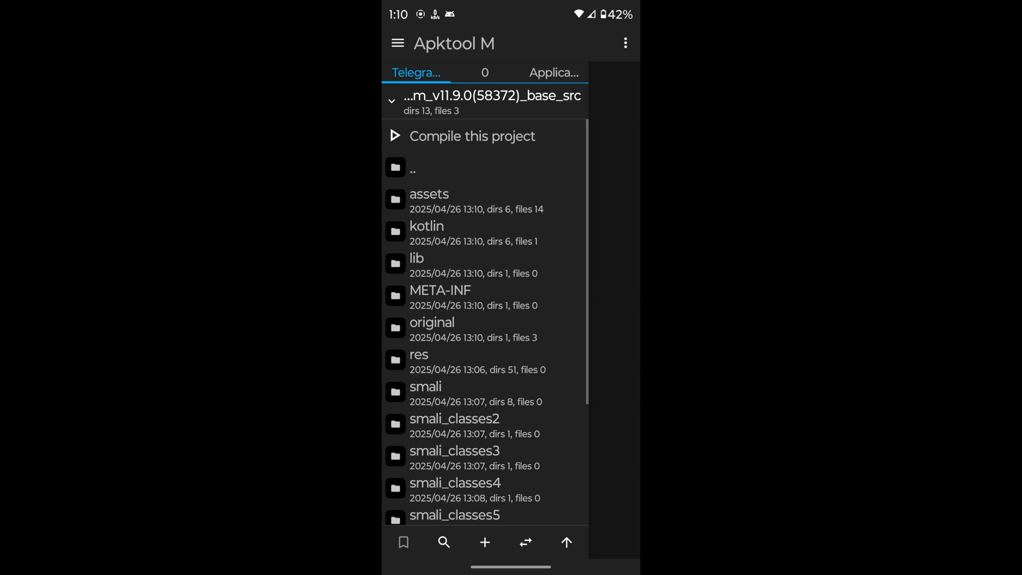
{"action": "scroll", "scroll_direction": "down", "scroll_amount": 3}
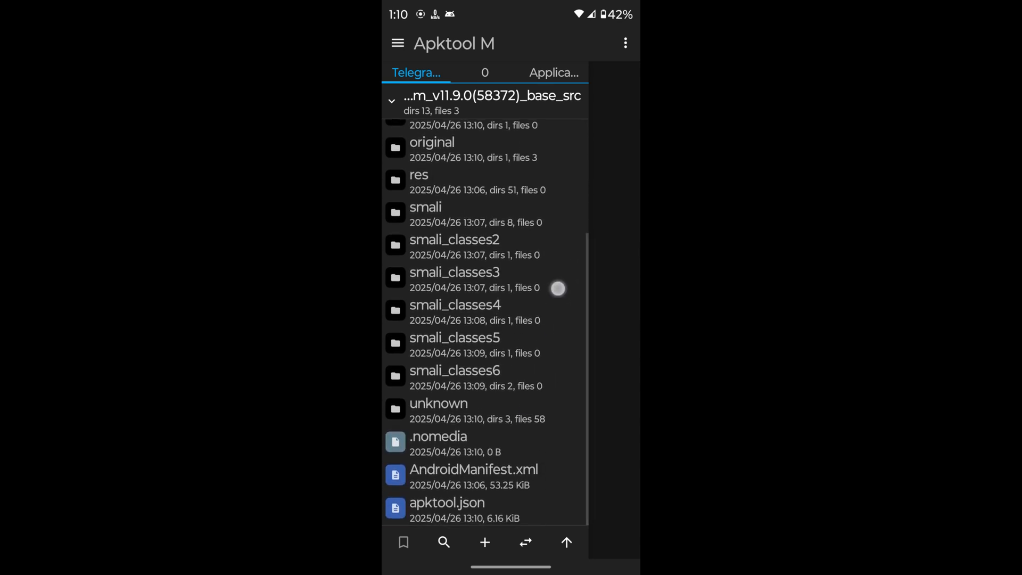
{"action": "scroll", "scroll_direction": "down", "scroll_amount": 3}
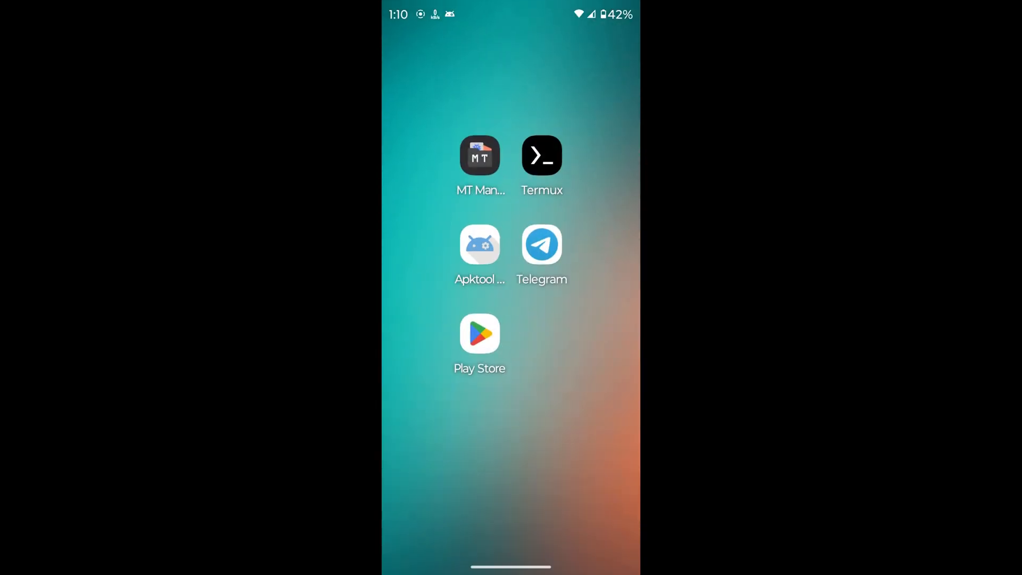
Open Mod Documents in MT Manager and copy tgpatcher.py's full path to the clipboard.
{"action": "left_click", "coordinate": [480, 155]}
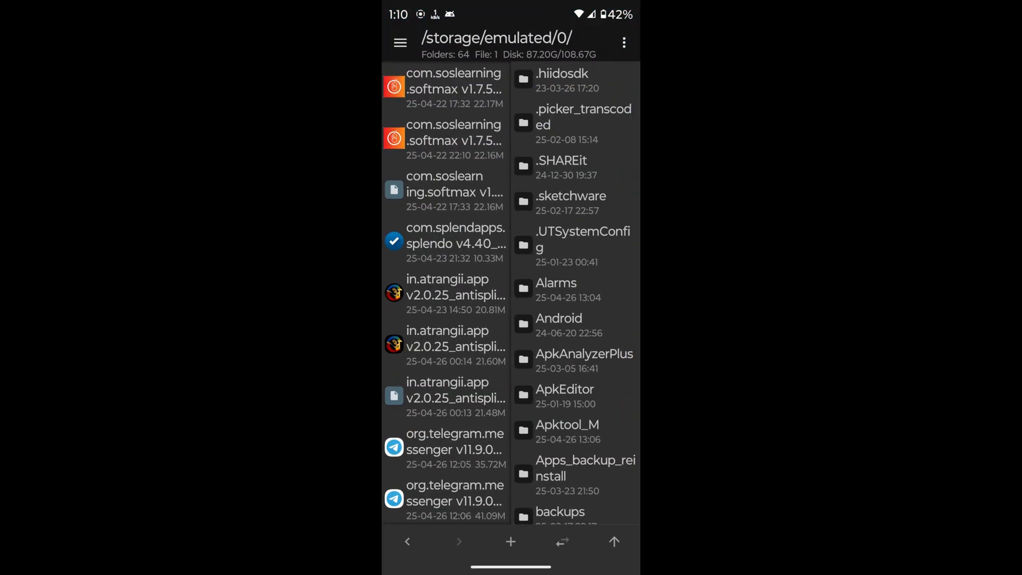
{"action": "scroll", "scroll_direction": "down", "scroll_amount": 3}
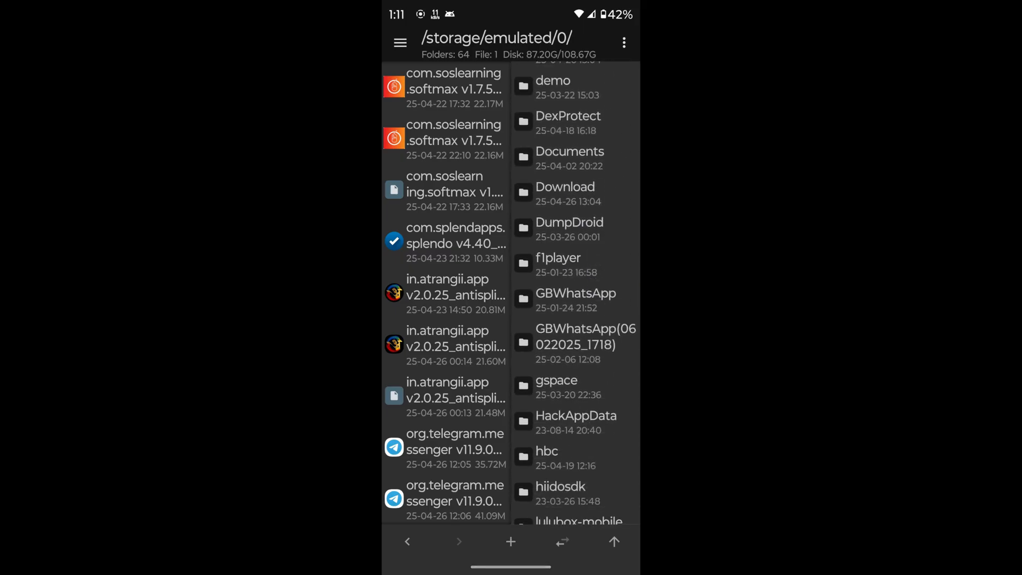
{"action": "scroll", "scroll_direction": "down", "scroll_amount": 3}
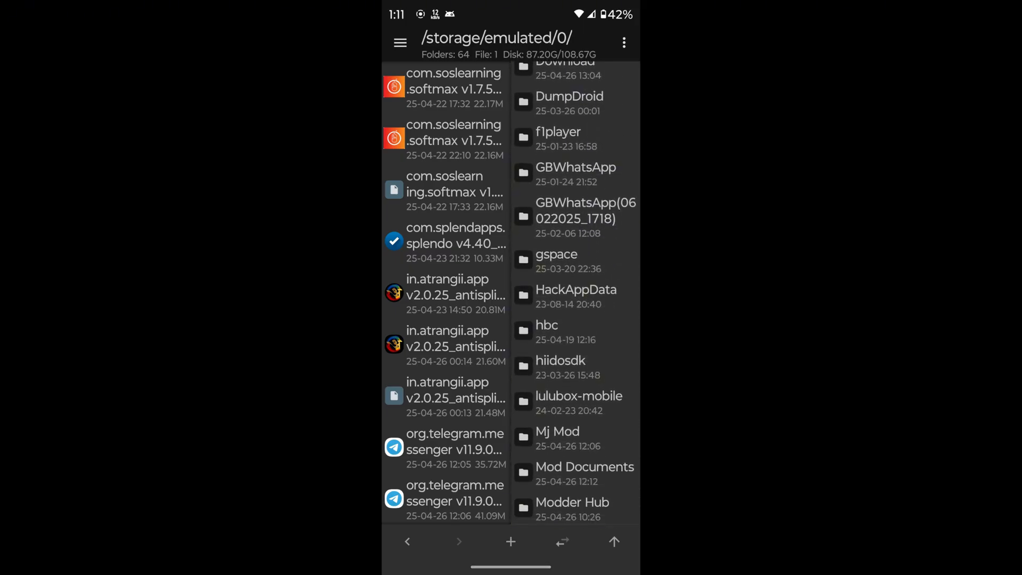
{"action": "left_click", "coordinate": [585, 466]}
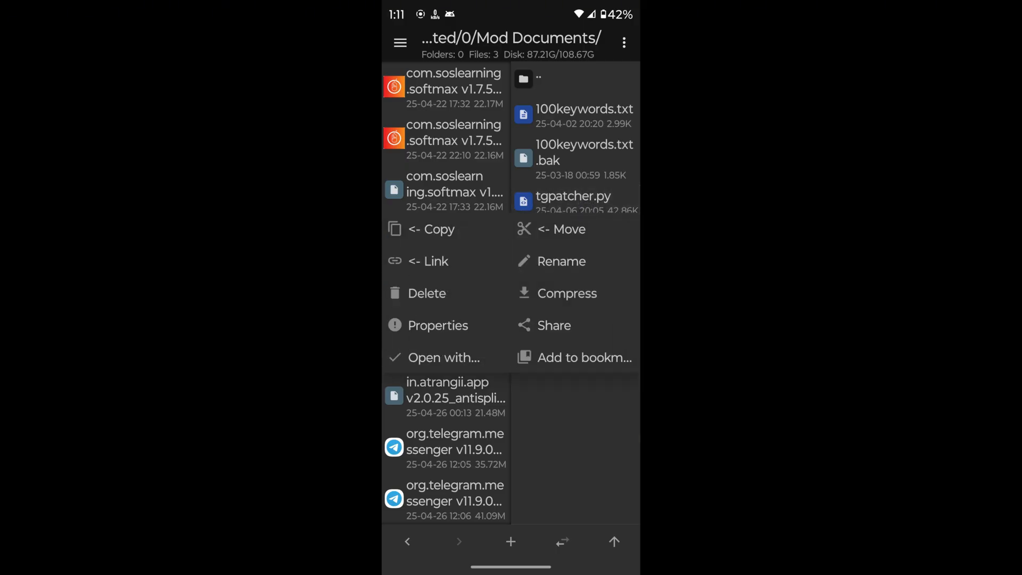
{"action": "left_click", "coordinate": [438, 326]}
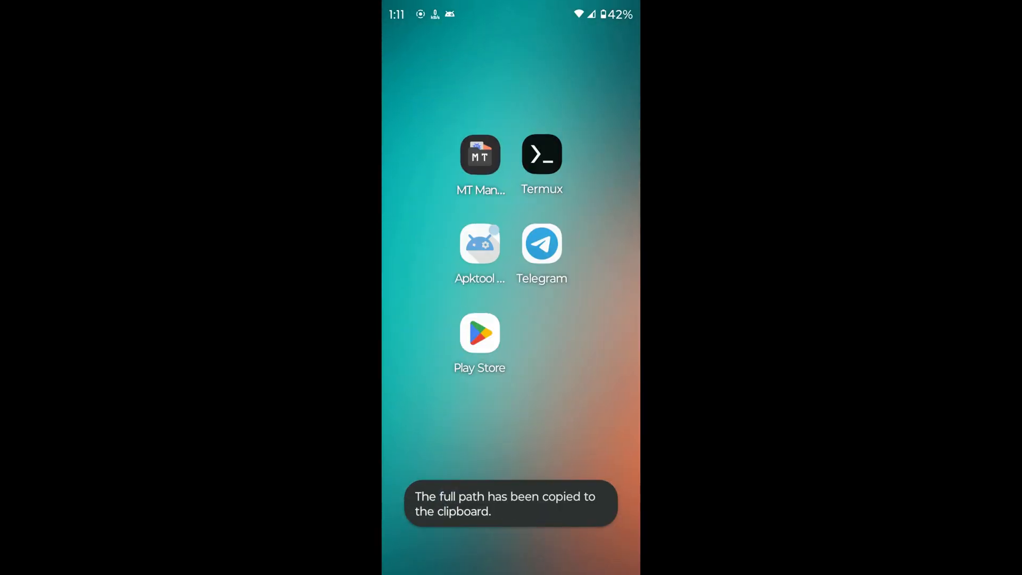
In Termux, change into /sdcard/Mod Documents and run python tgpatcher.py.
{"action": "left_click", "coordinate": [541, 154]}
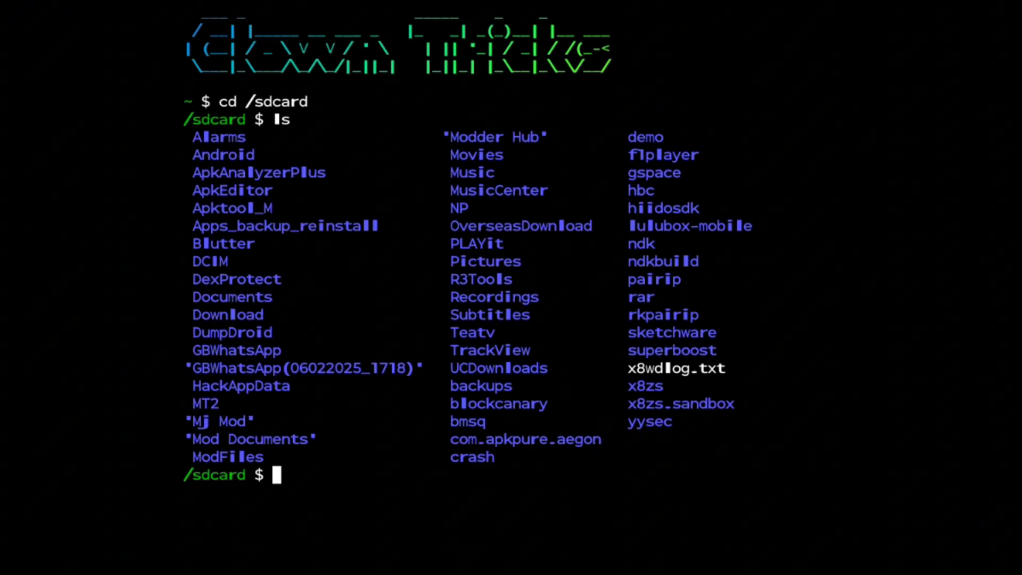
{"action": "double_click", "coordinate": [268, 439]}
{"action": "type", "text": "cd \"Mod Documents"}
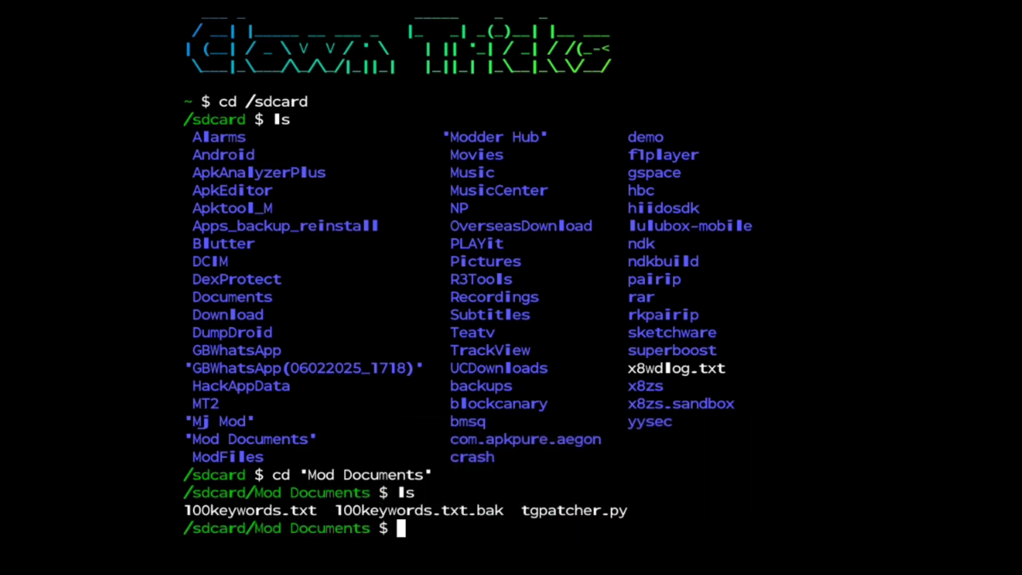
{"action": "type", "text": "pytjo"}
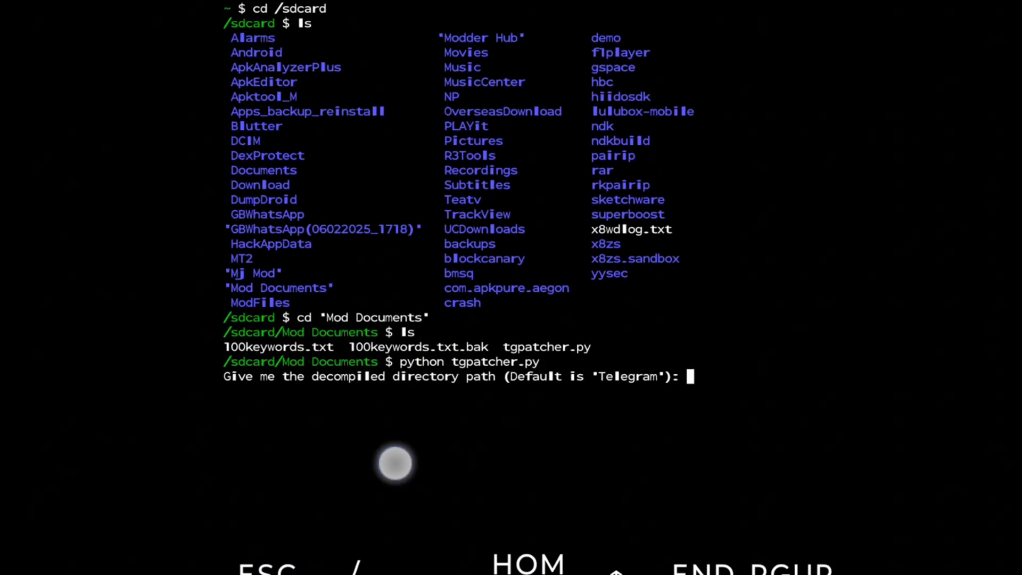
Give tgpatcher.py the path /storage/emulated/0/Apktool_M/Telegram_v11.9.0(58372)_base_src, let it patch, then exit.
{"action": "type", "text": "/storage/emulated/0/Apktool_M/Telegram_v11.9.0(58372)_base_src"}
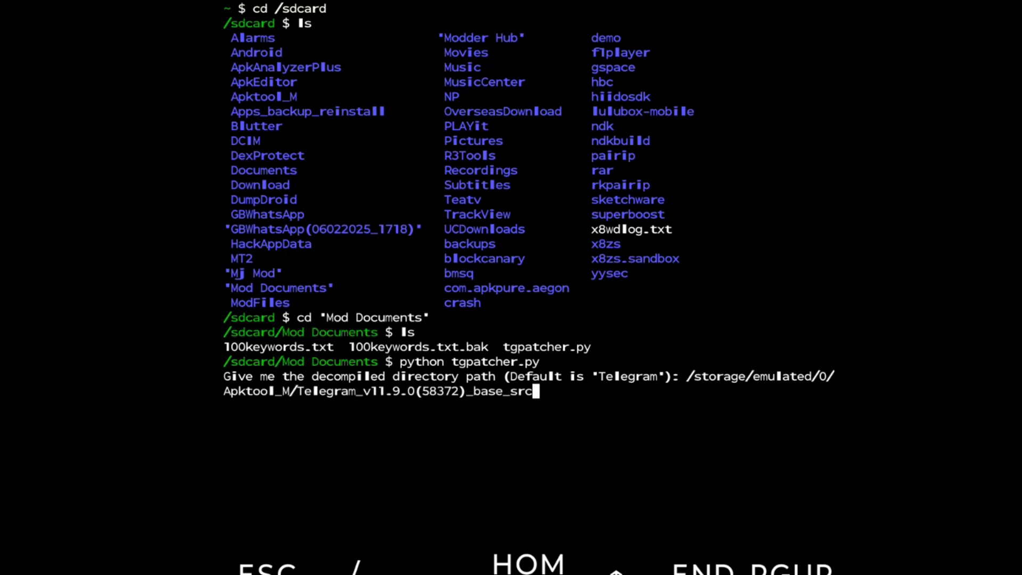
{"action": "key", "text": "Return"}
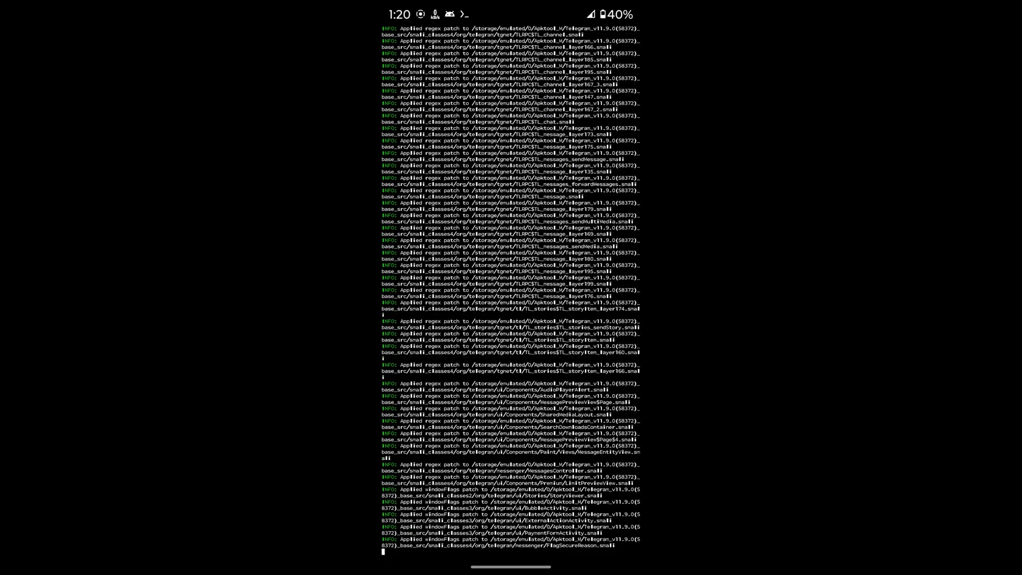
{"action": "scroll", "scroll_direction": "down", "scroll_amount": 3}
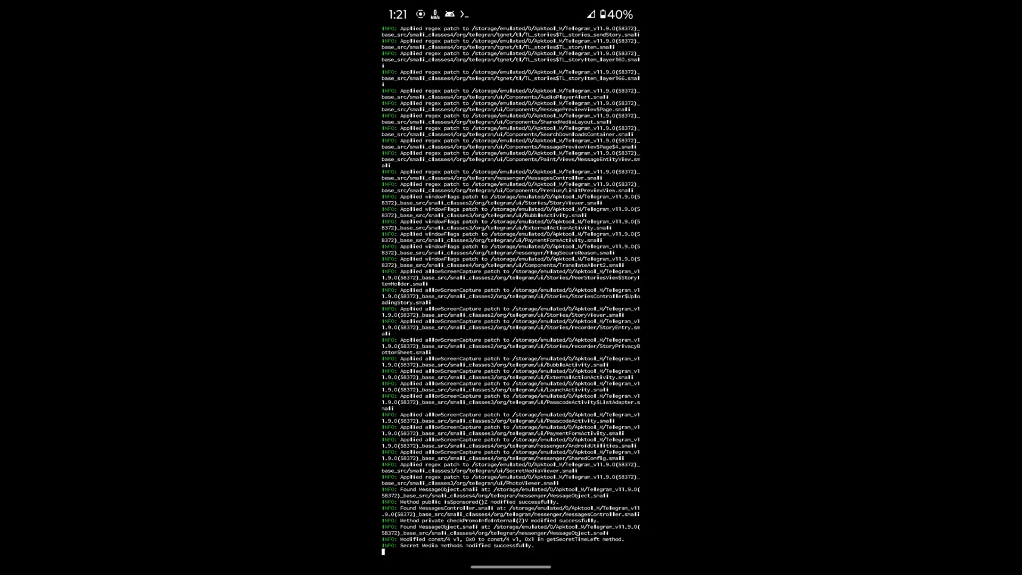
{"action": "scroll", "scroll_direction": "down", "scroll_amount": 3}
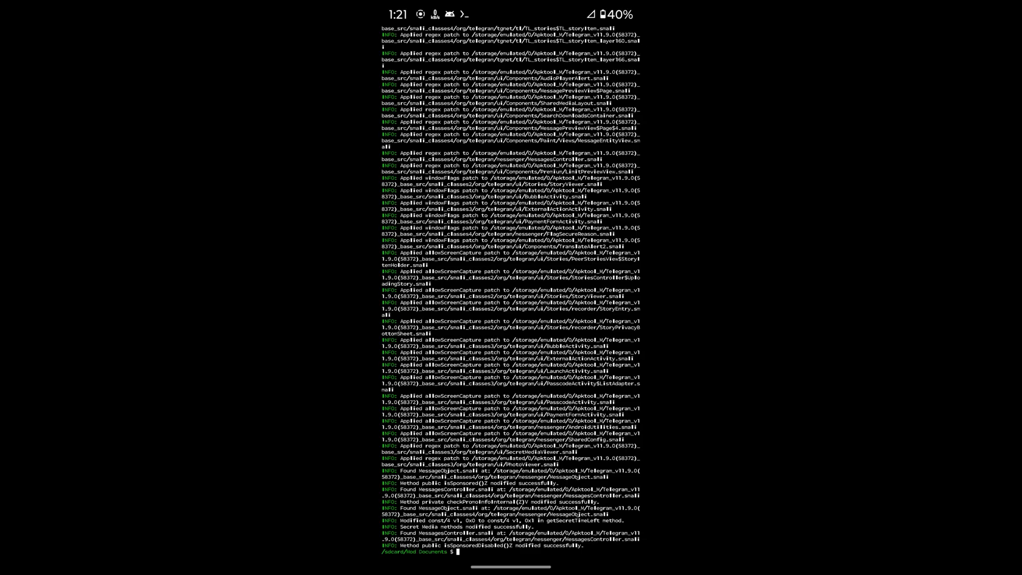
{"action": "left_click", "coordinate": [457, 551]}
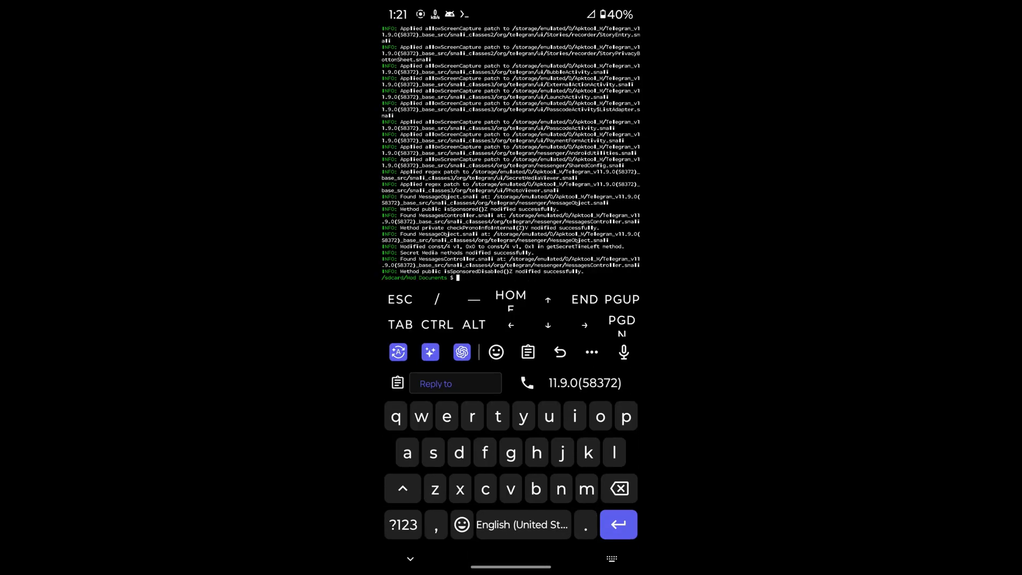
{"action": "type", "text": "exit"}
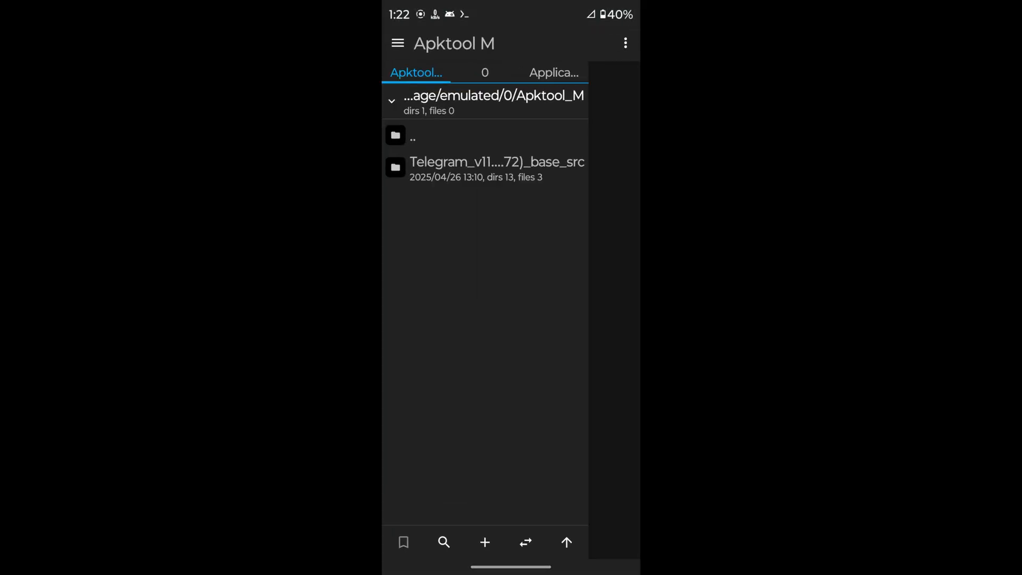
Compile the patched Telegram project with Use aapt and Match original signature.
{"action": "left_click", "coordinate": [497, 168]}
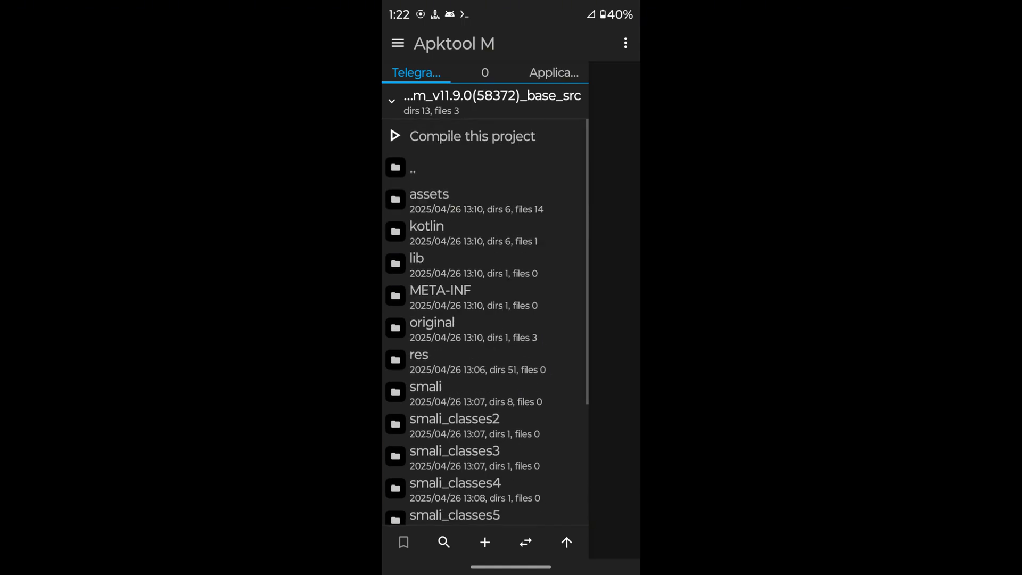
{"action": "left_click", "coordinate": [471, 136]}
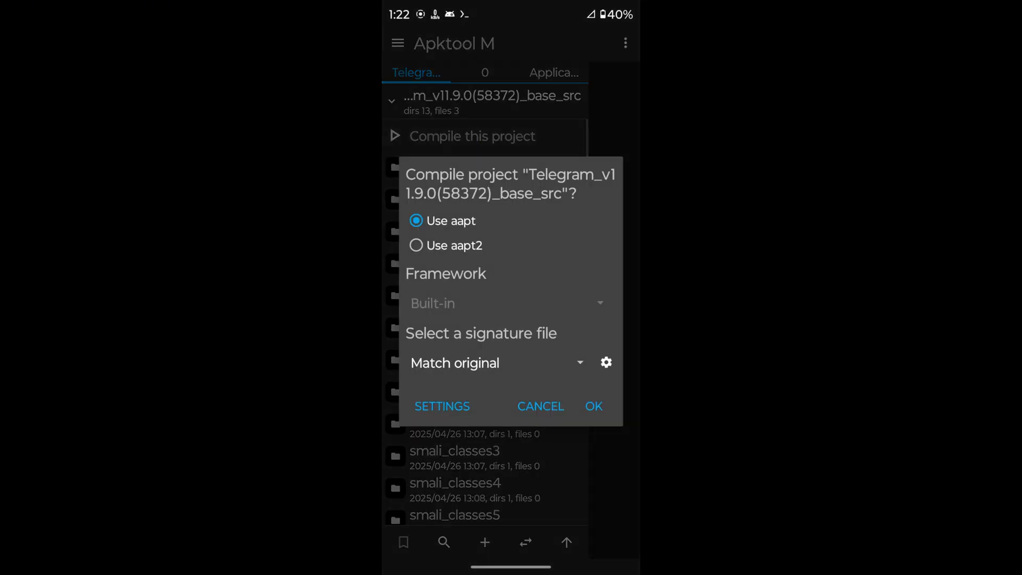
{"action": "left_click", "coordinate": [592, 406]}
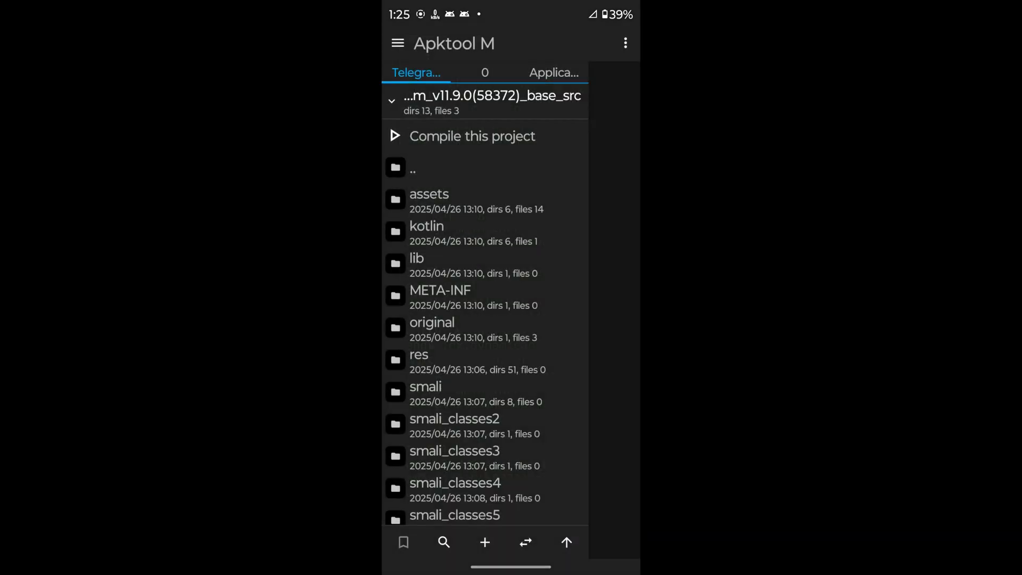
From the Complete compile log, install the rebuilt Telegram APK.
{"action": "left_click", "coordinate": [472, 135]}
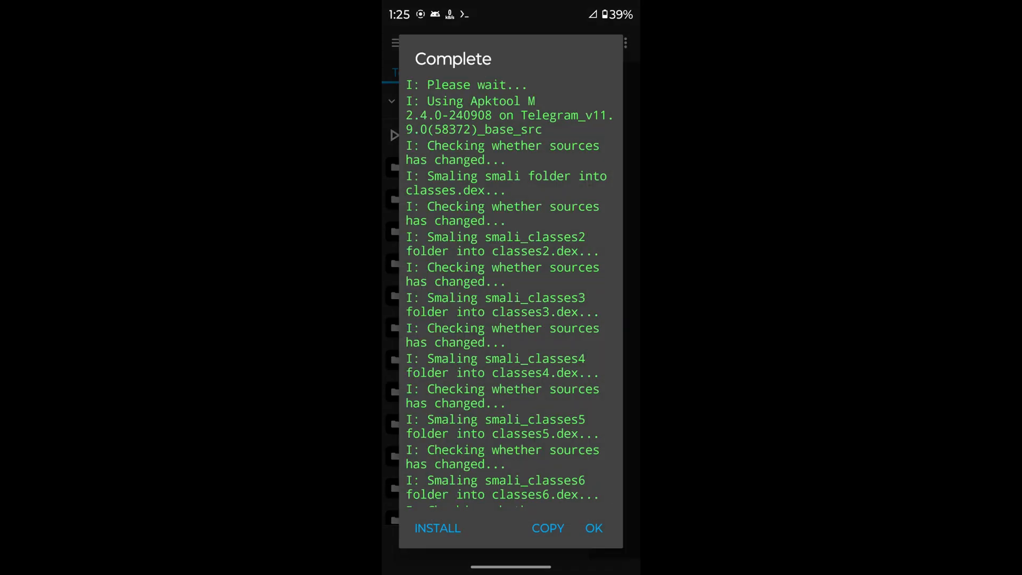
{"action": "left_click", "coordinate": [437, 528]}
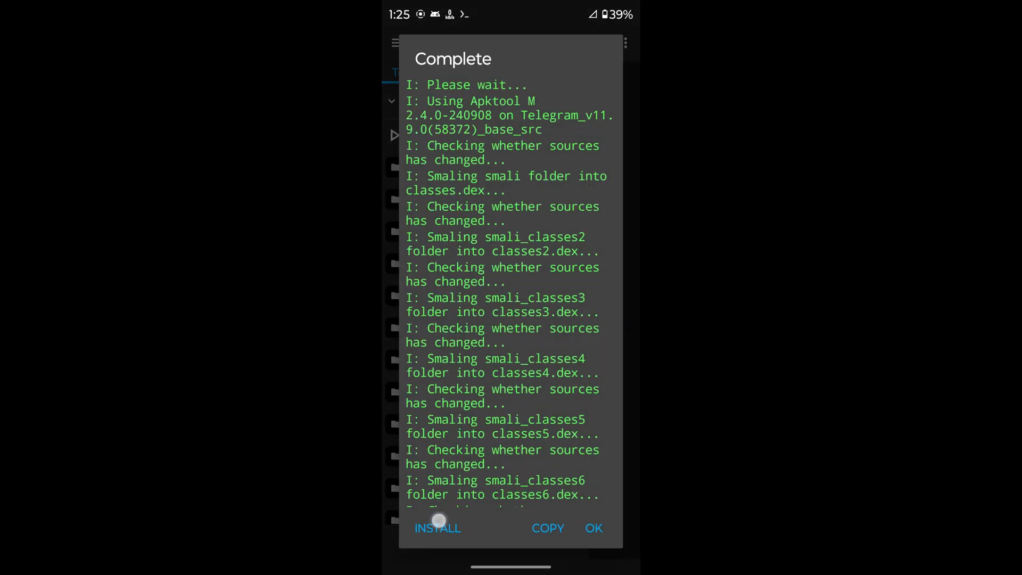